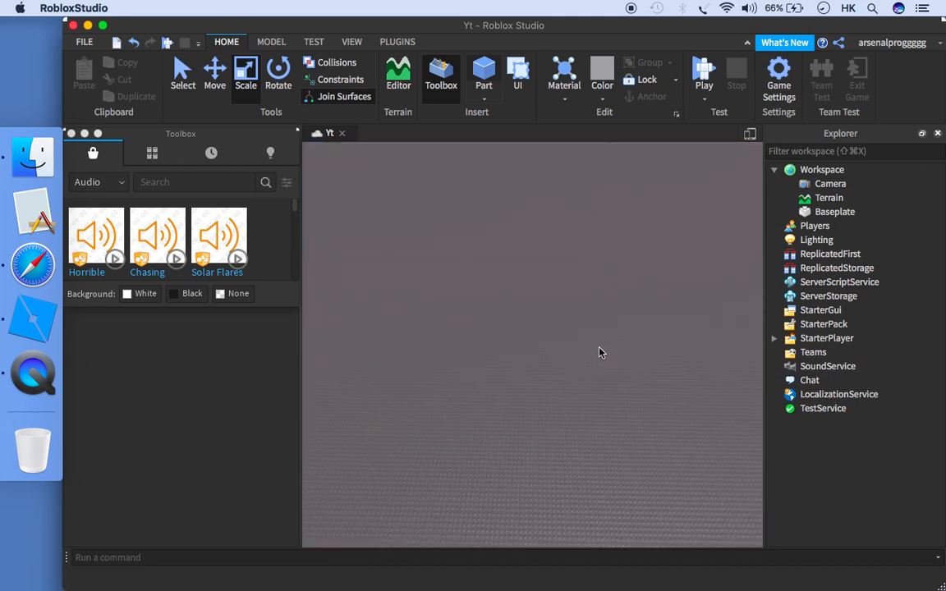
- Insert a new grey Part onto the baseplate and select it in the viewport
left_click(483, 74)
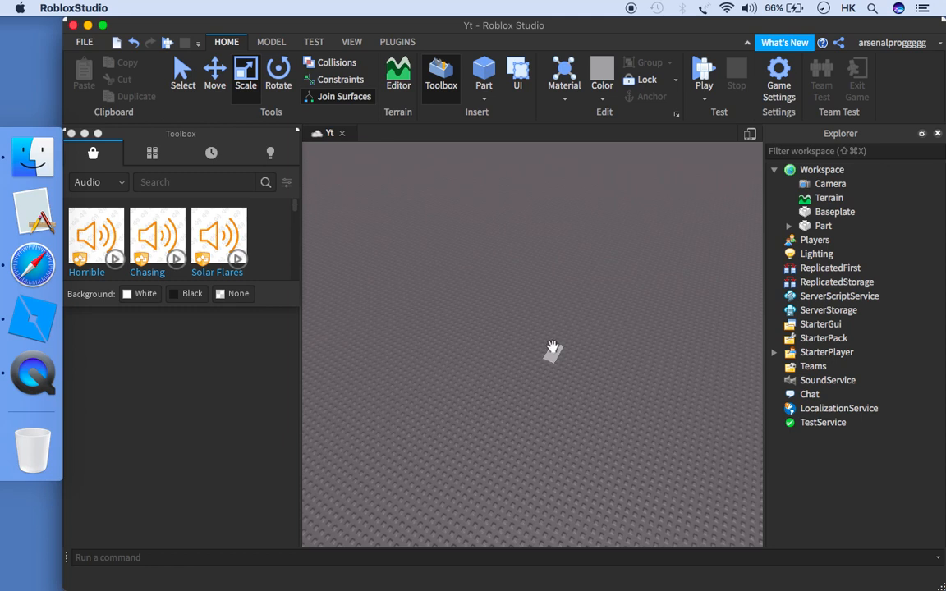
left_click(483, 79)
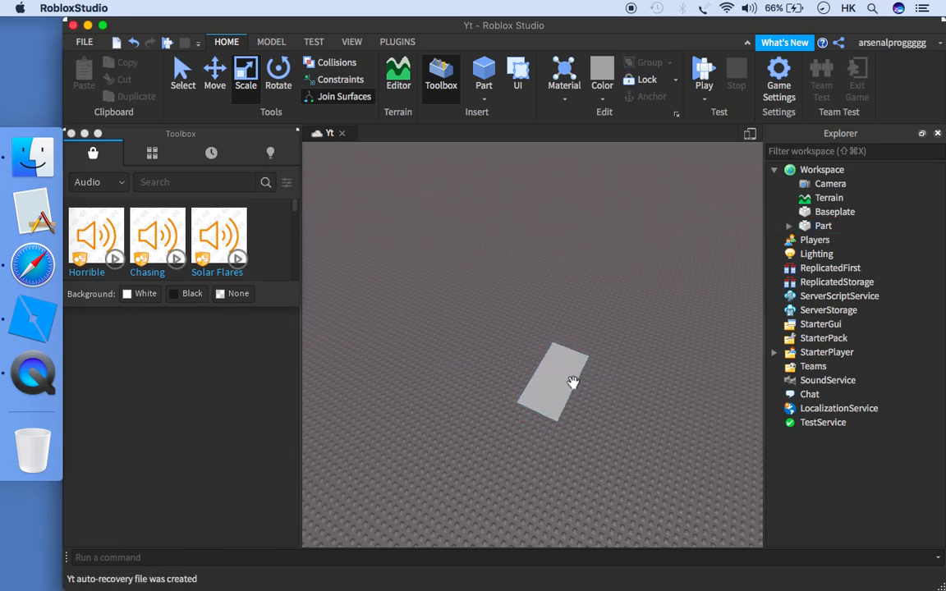
left_click(824, 227)
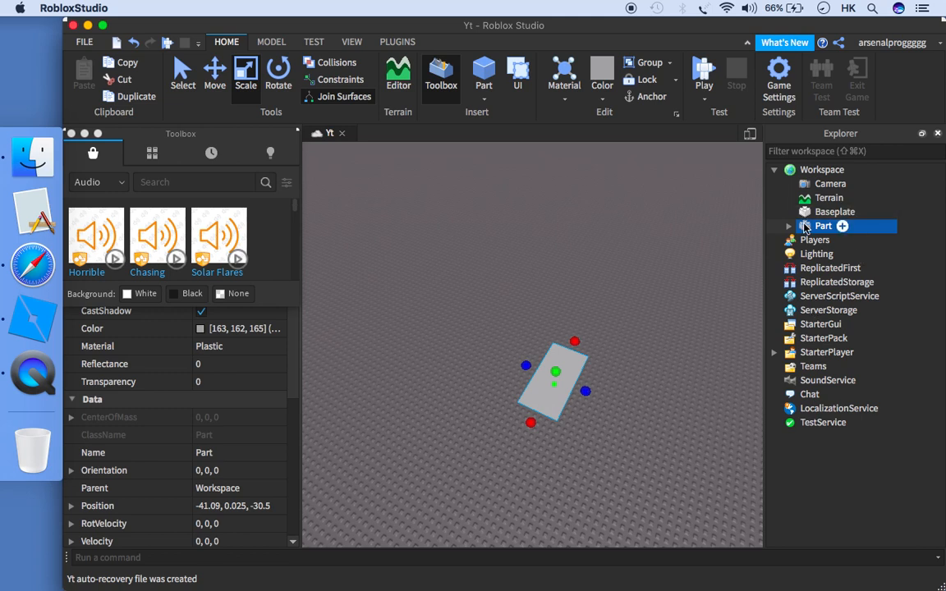
- Add a Script inside the Part and begin a 'while true do' loop referencing script.Parent
right_click(823, 226)
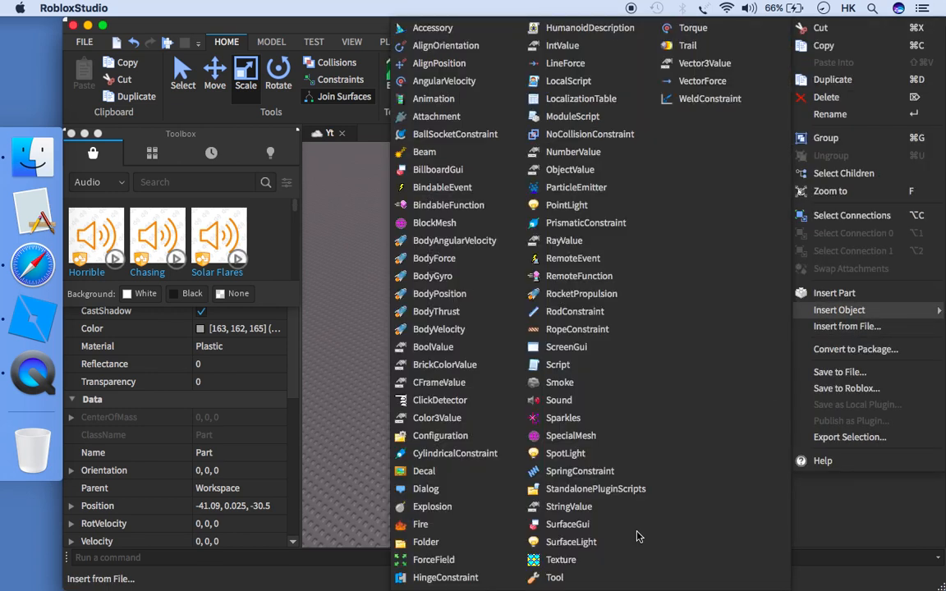
left_click(559, 365)
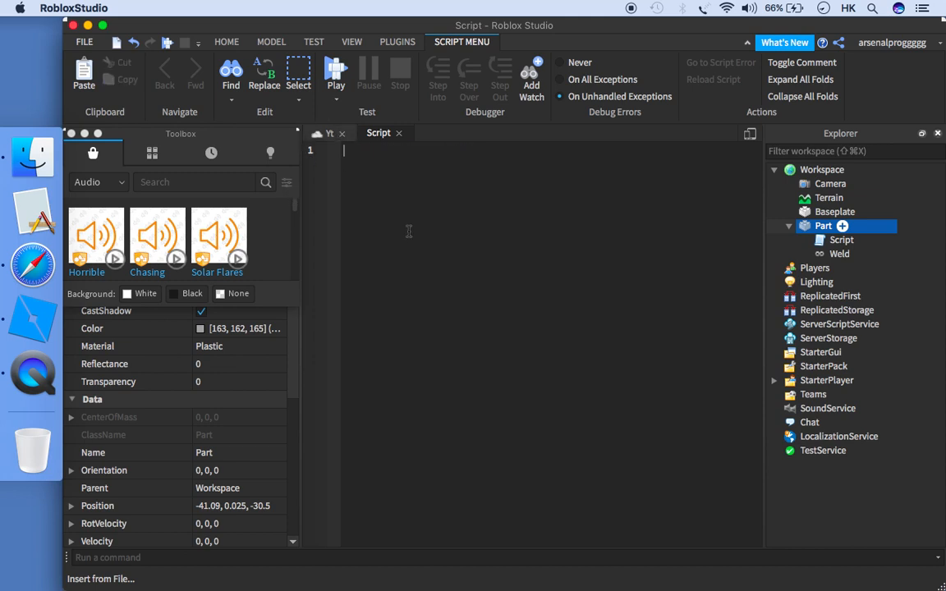
type("while t")
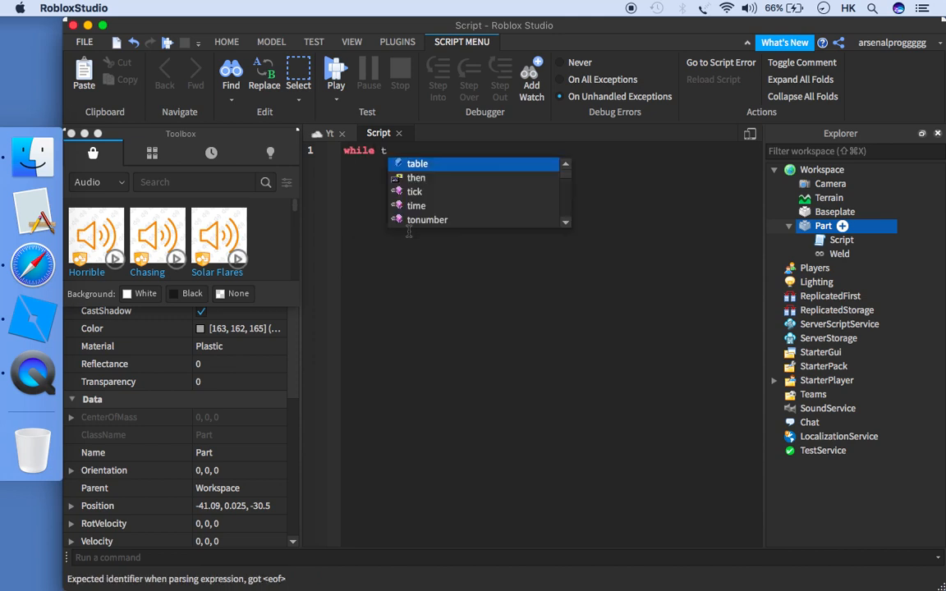
type("rue do")
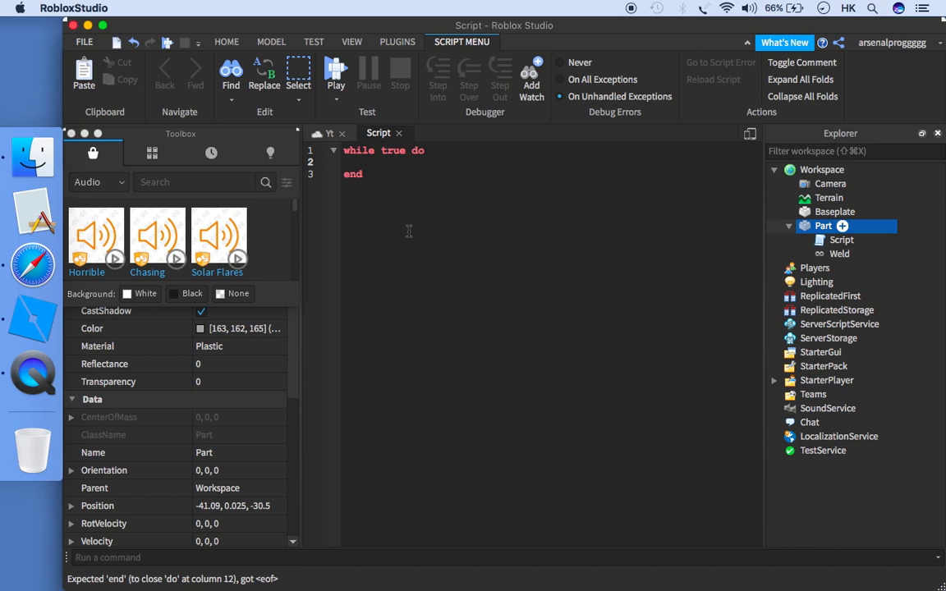
type("script.Parent")
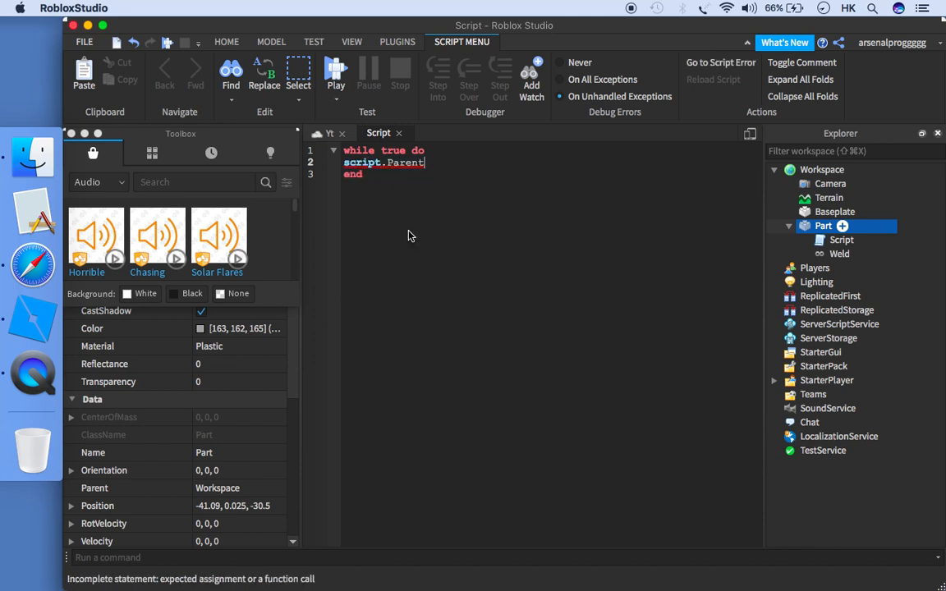
- Rename the part to Disco in the Properties panel
left_click(204, 453)
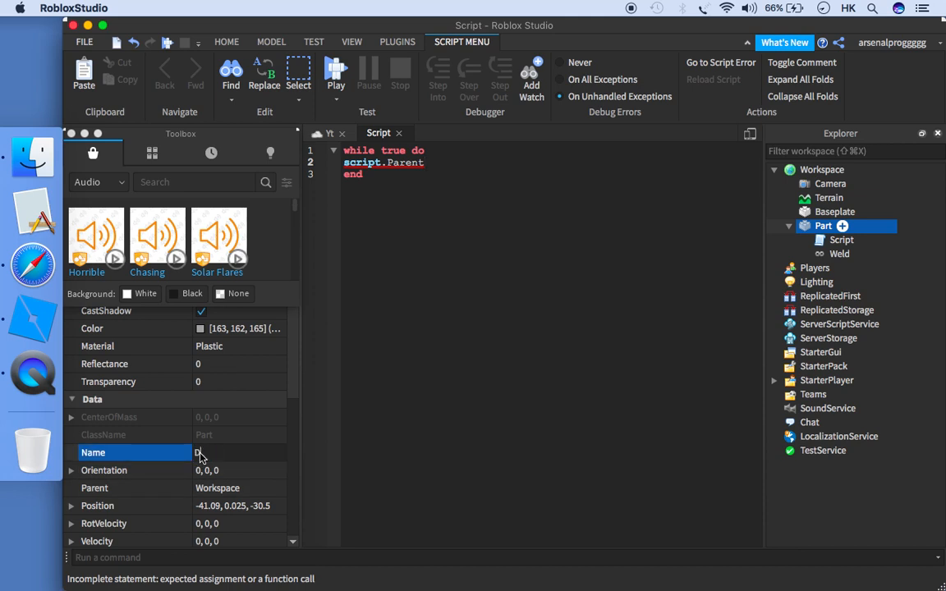
type("Disco")
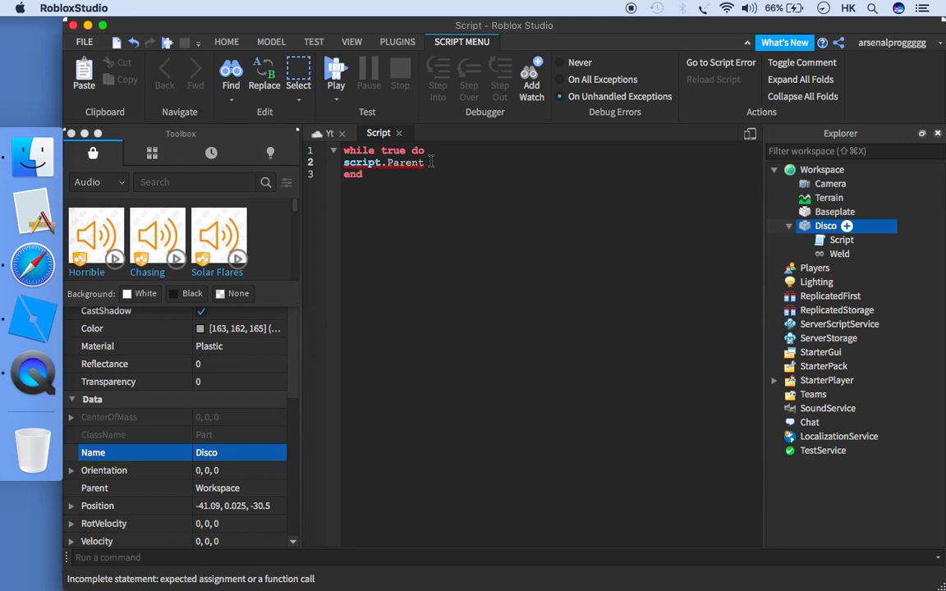
- Make the loop set BrickColor = BrickColor.Random() followed by wait(0.2)
type(".br")
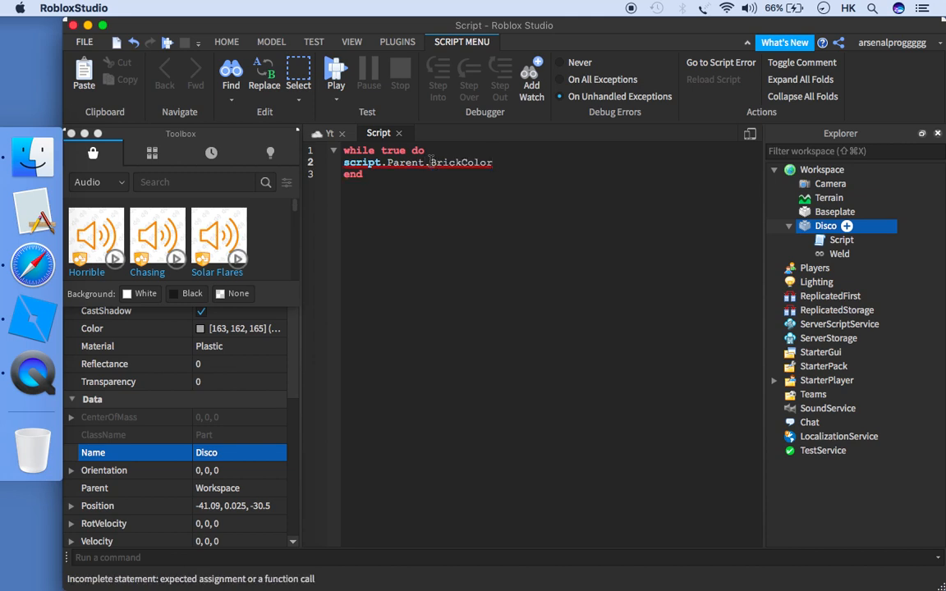
type("= BrickColor")
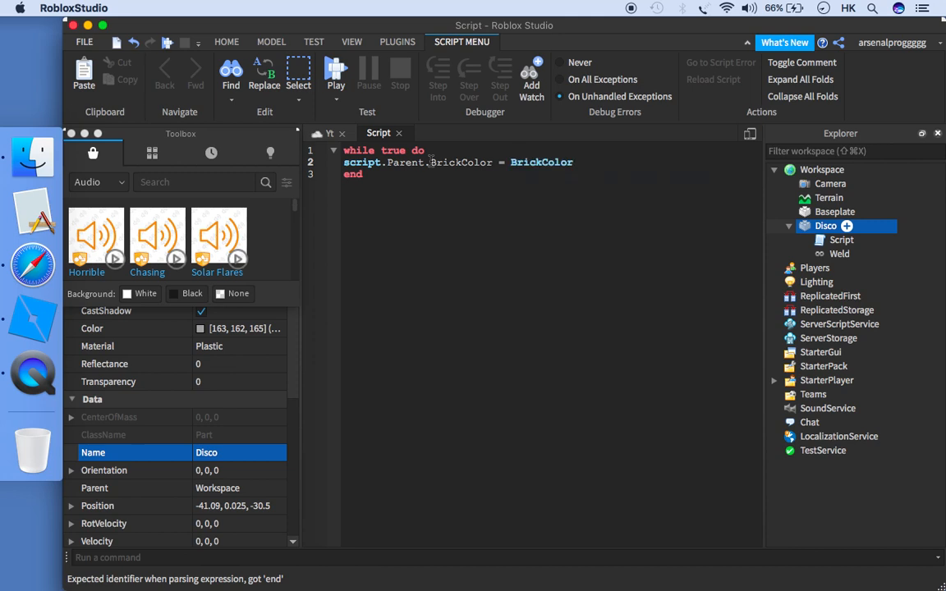
type(".Random()")
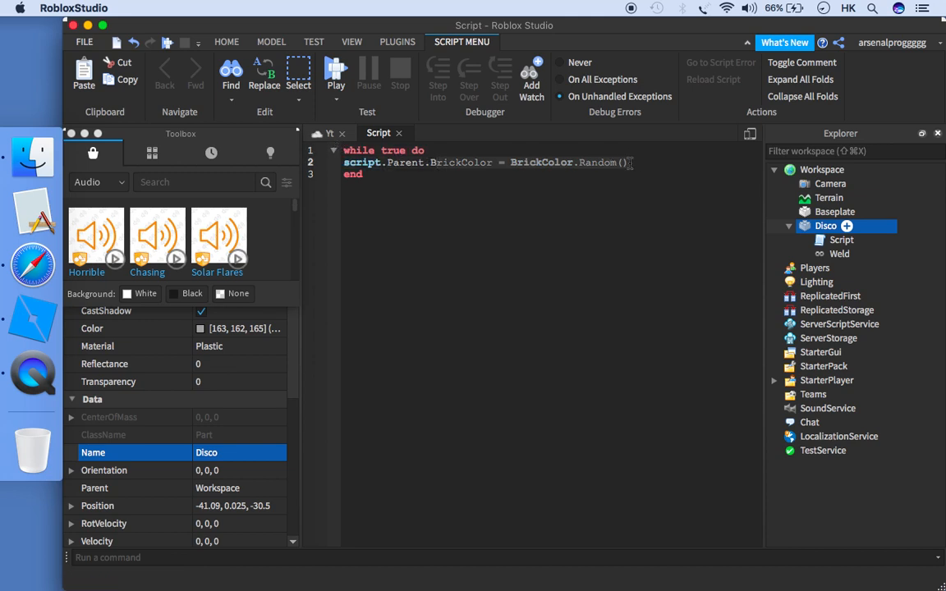
type("wait()")
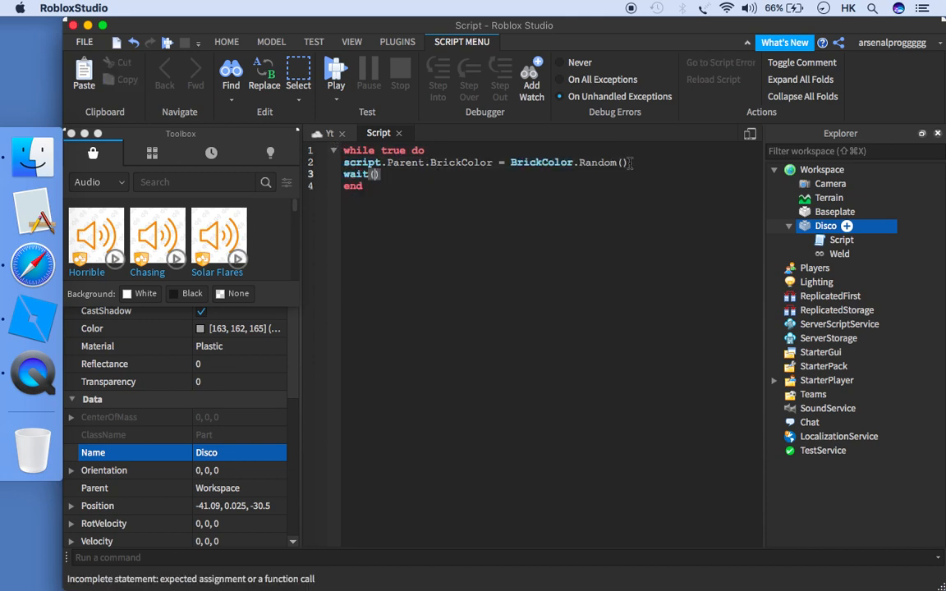
type("0.2")
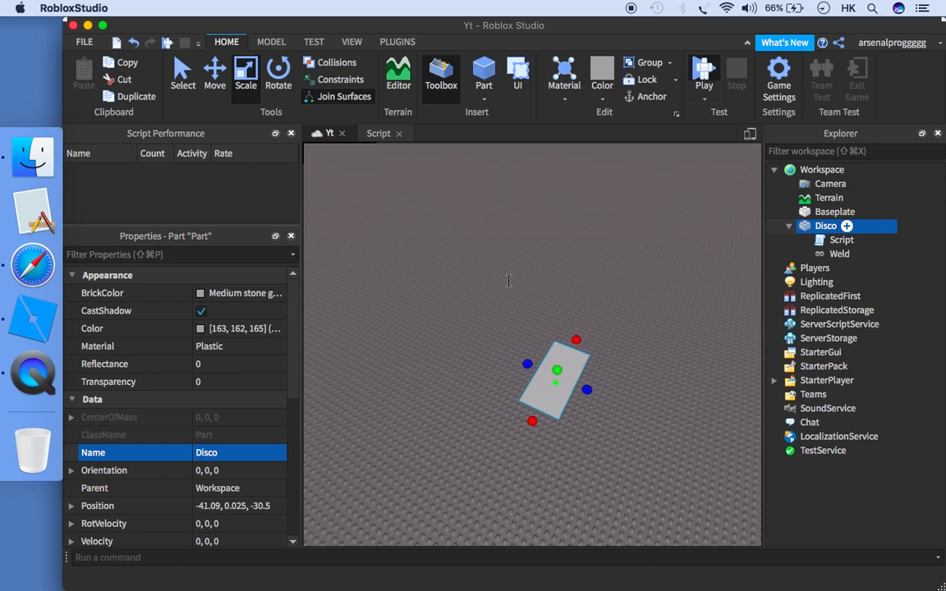
- Launch a Play test of the place to try the Disco part
left_click(703, 72)
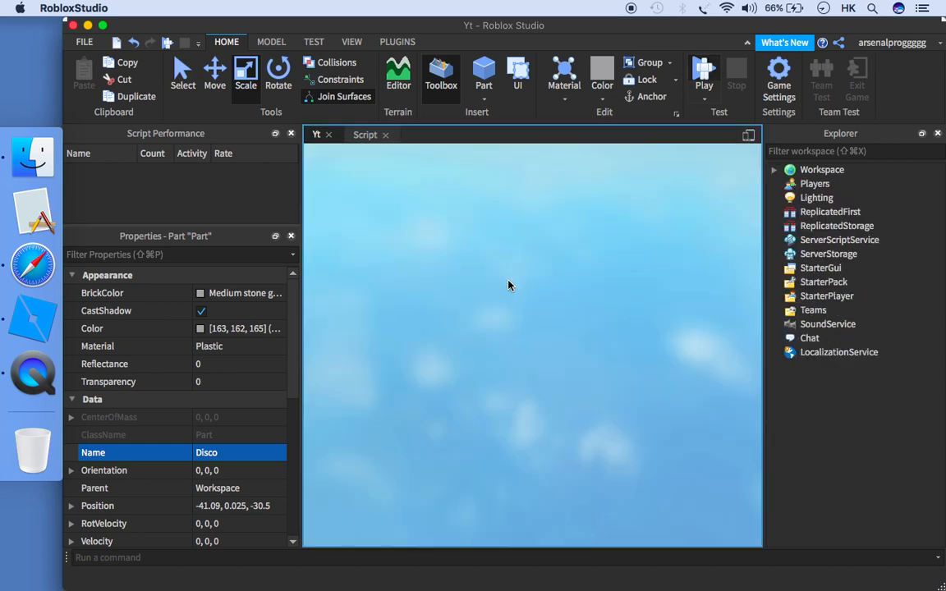
left_click(703, 74)
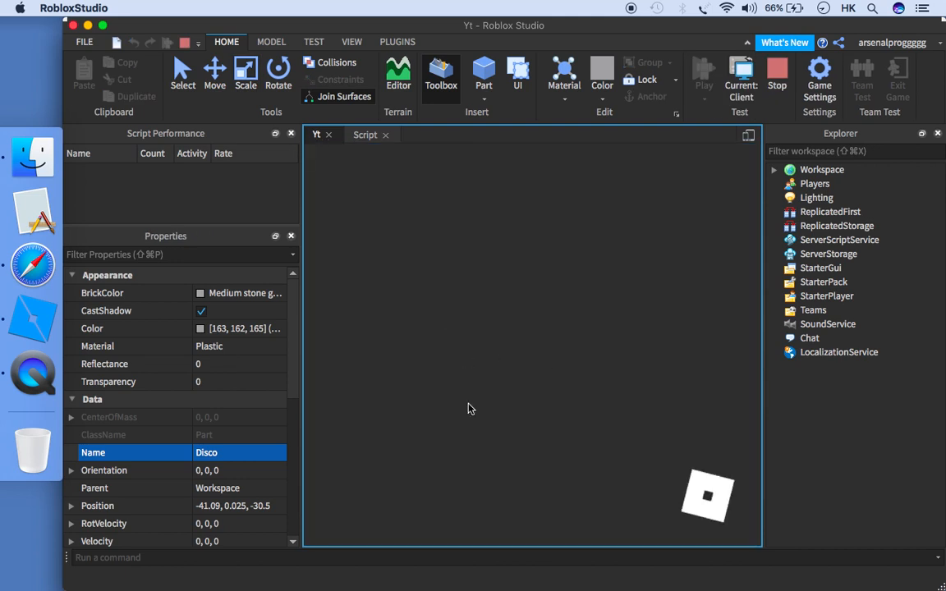
mouse_move(473, 366)
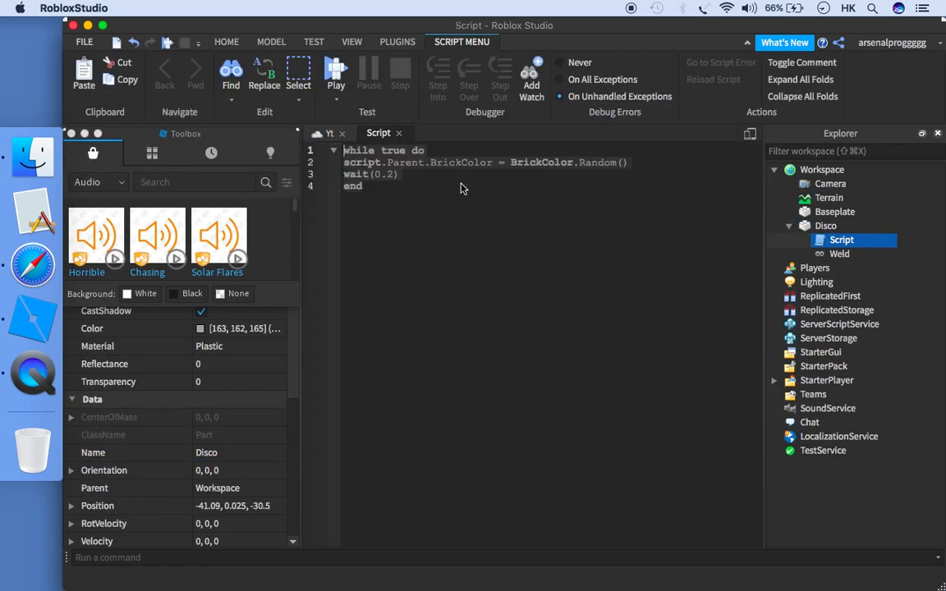
- Wrap the color-randomizing lines in script.Parent.Touched:Connect(function() ... end) instead of the loop
left_click(841, 239)
type("script.Parent.t")
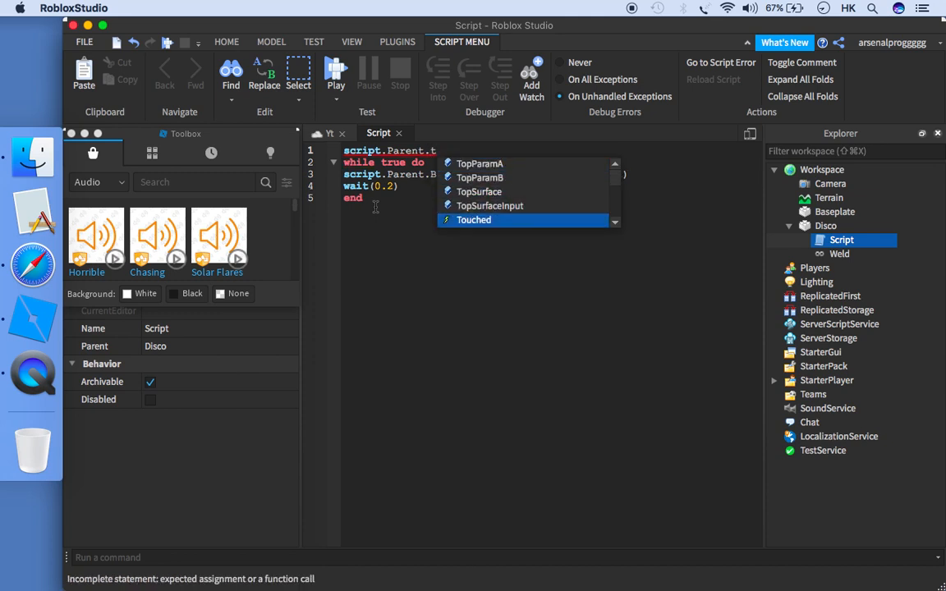
type(":c")
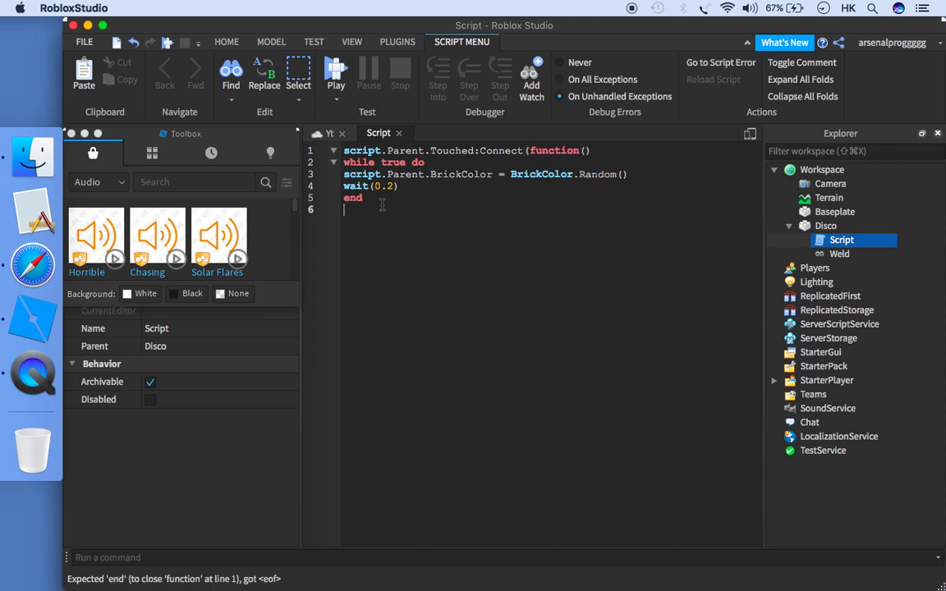
type("end)")
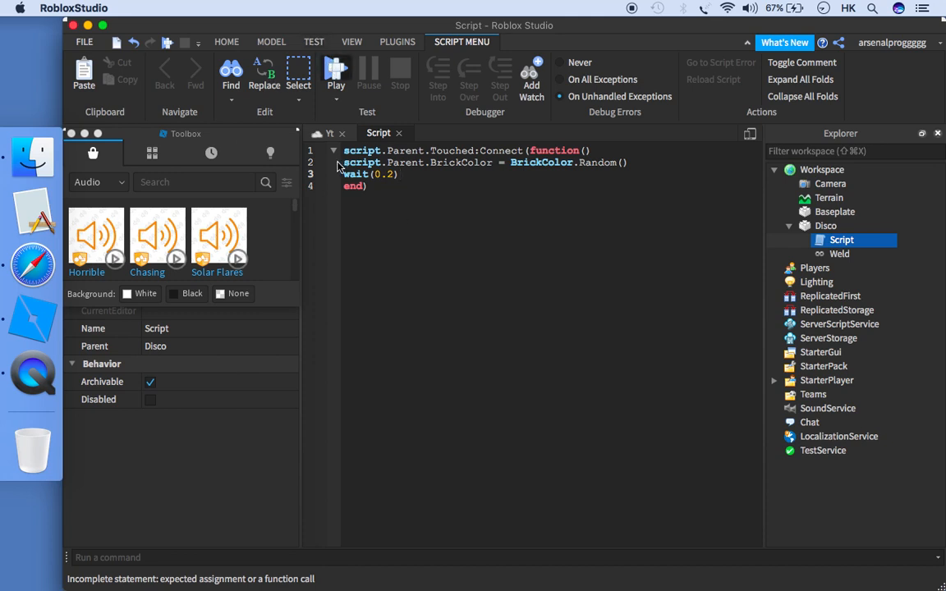
mouse_move(342, 167)
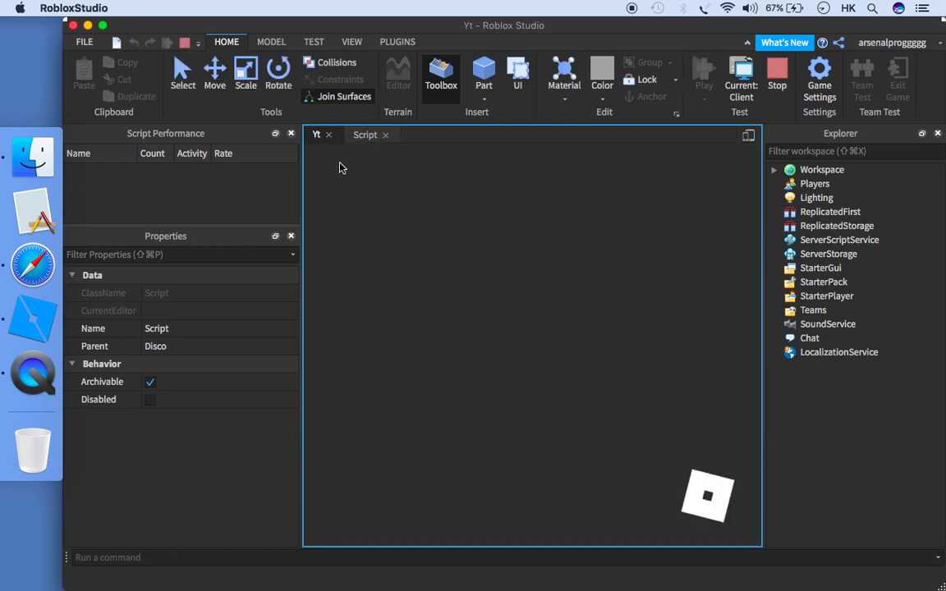
mouse_move(571, 398)
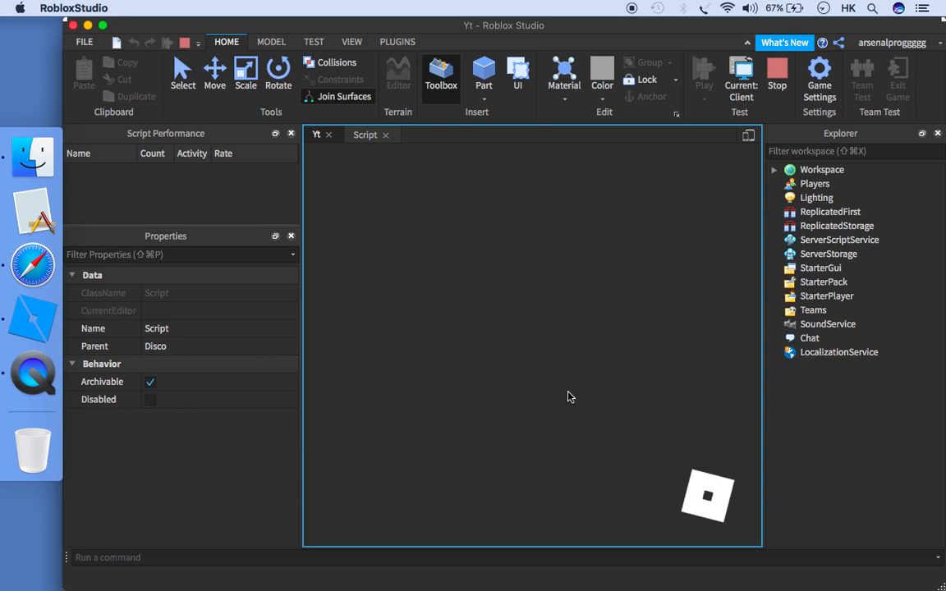
- Start another Play test to try the touch-triggered Disco part
left_click(703, 74)
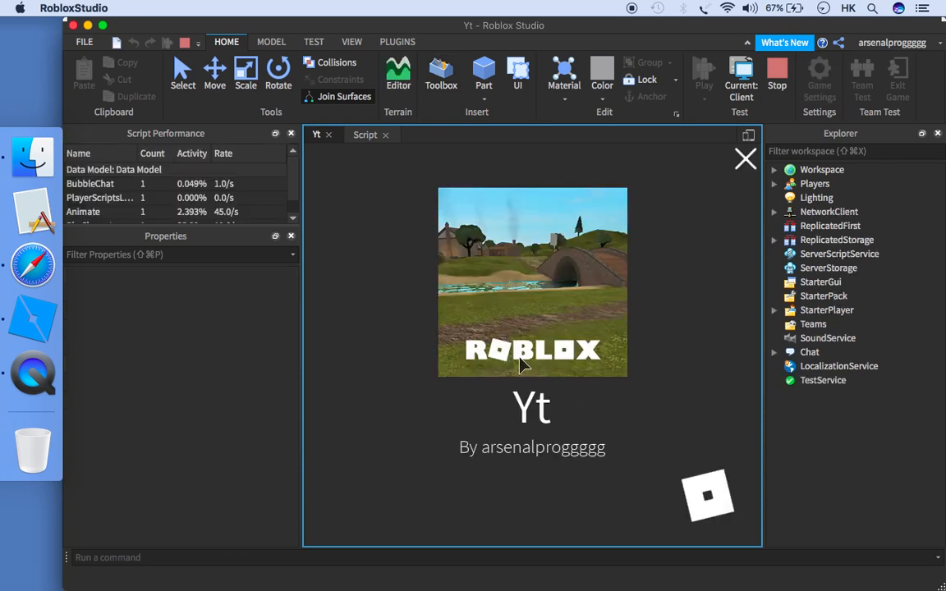